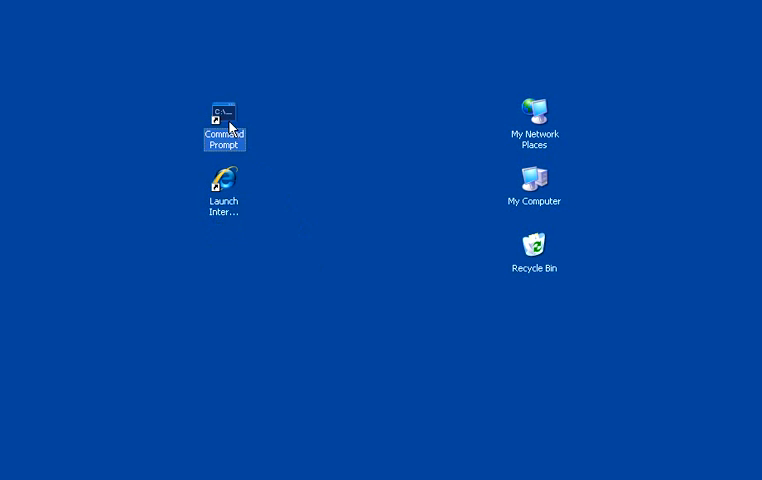
Launch a Windows XP Command Prompt window from its desktop shortcut
double_click(223, 112)
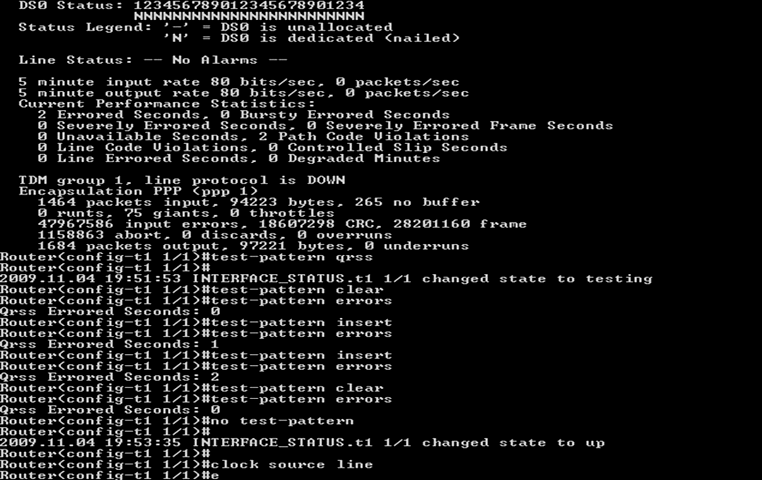